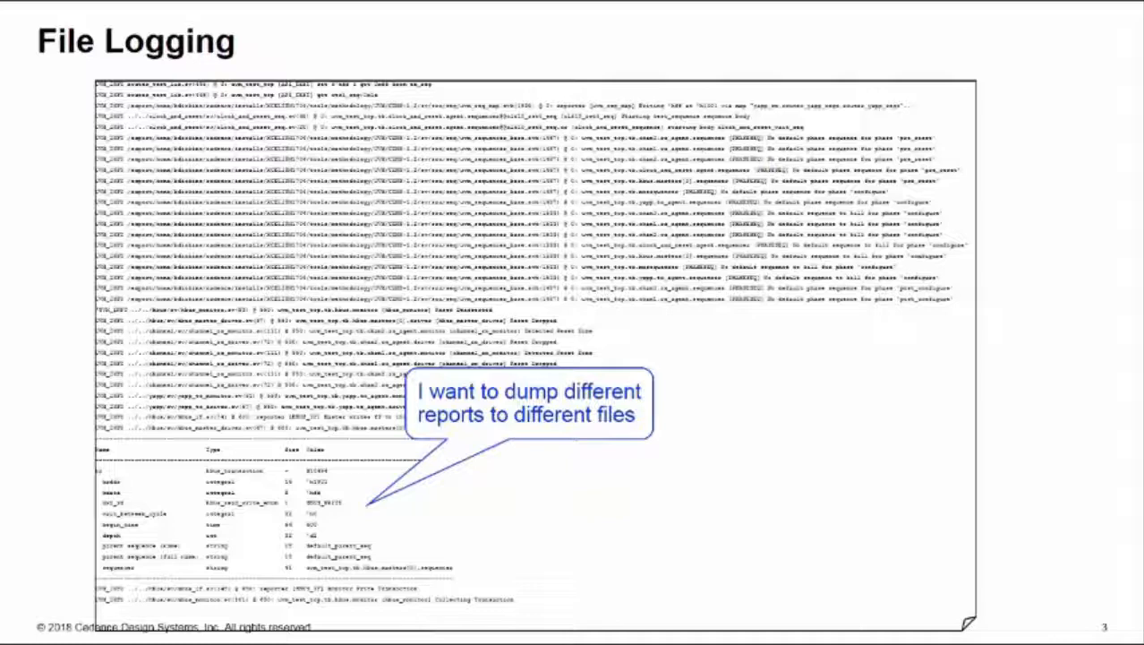
- Advance to the slide showing warnings sent to a separate file via set_report_severity_file_hier
{"action": "key", "text": "right"}
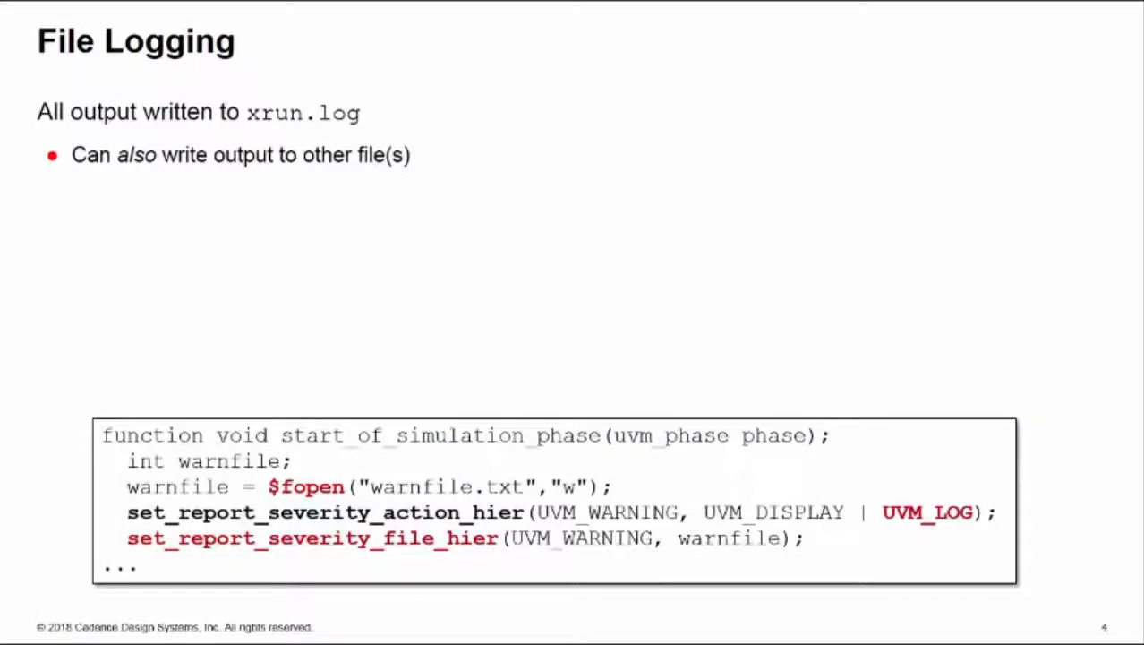